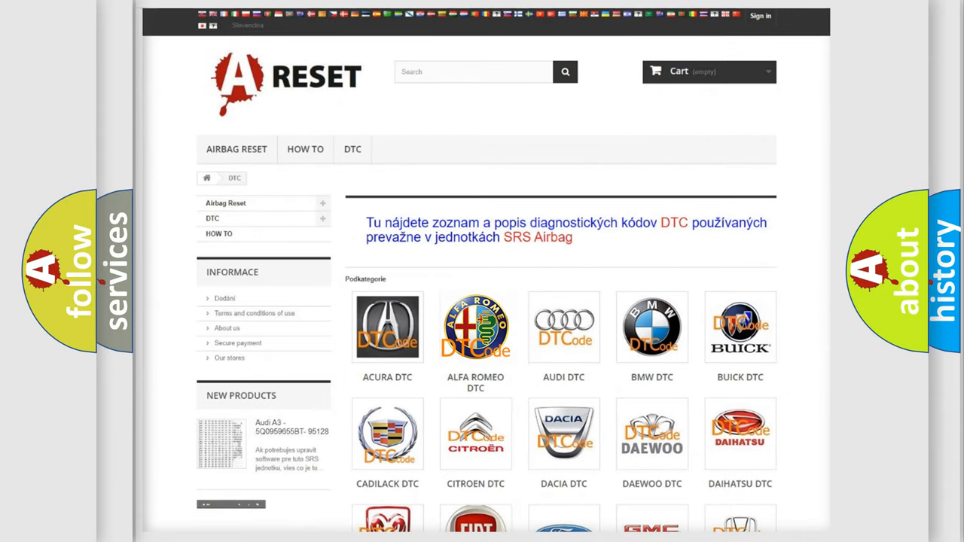
# Show the Alfa Romeo trouble code list and look through its codes.
pyautogui.click(476, 327)
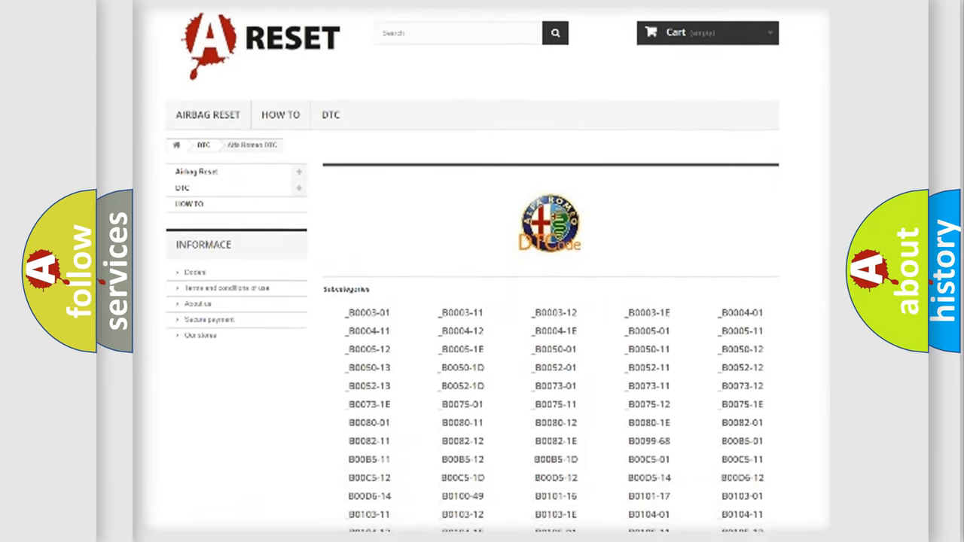
pyautogui.scroll(-3)
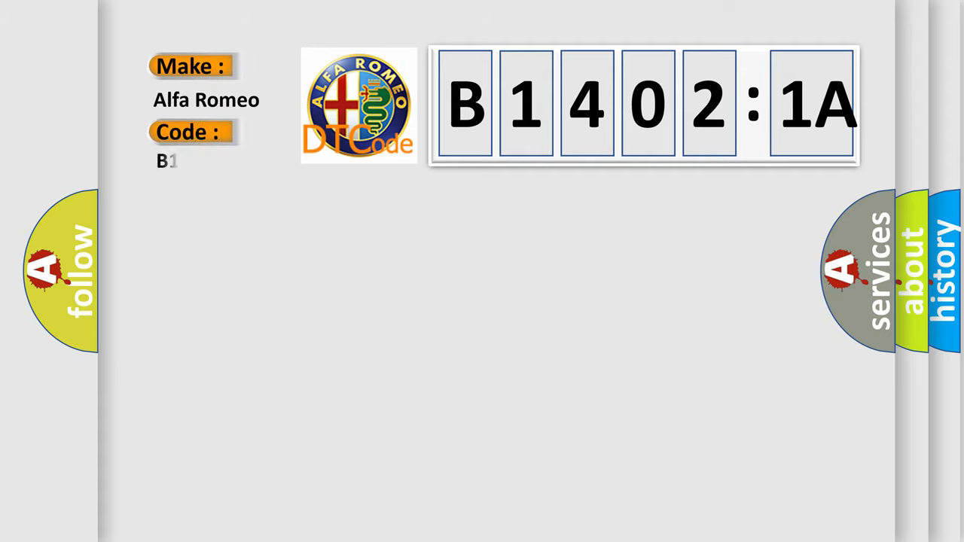
# Complete the Code field to read B1402-1A under Make: Alfa Romeo.
pyautogui.write('1402-1A')
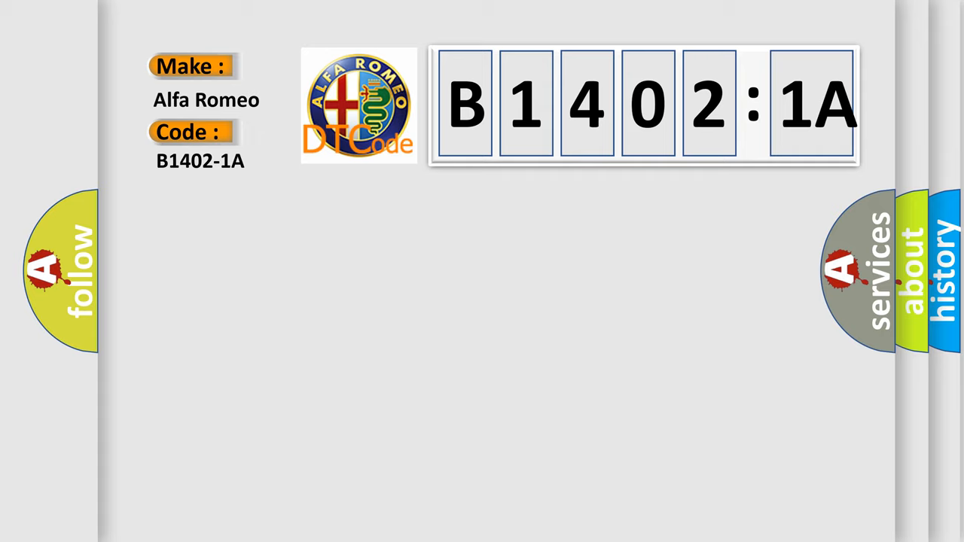